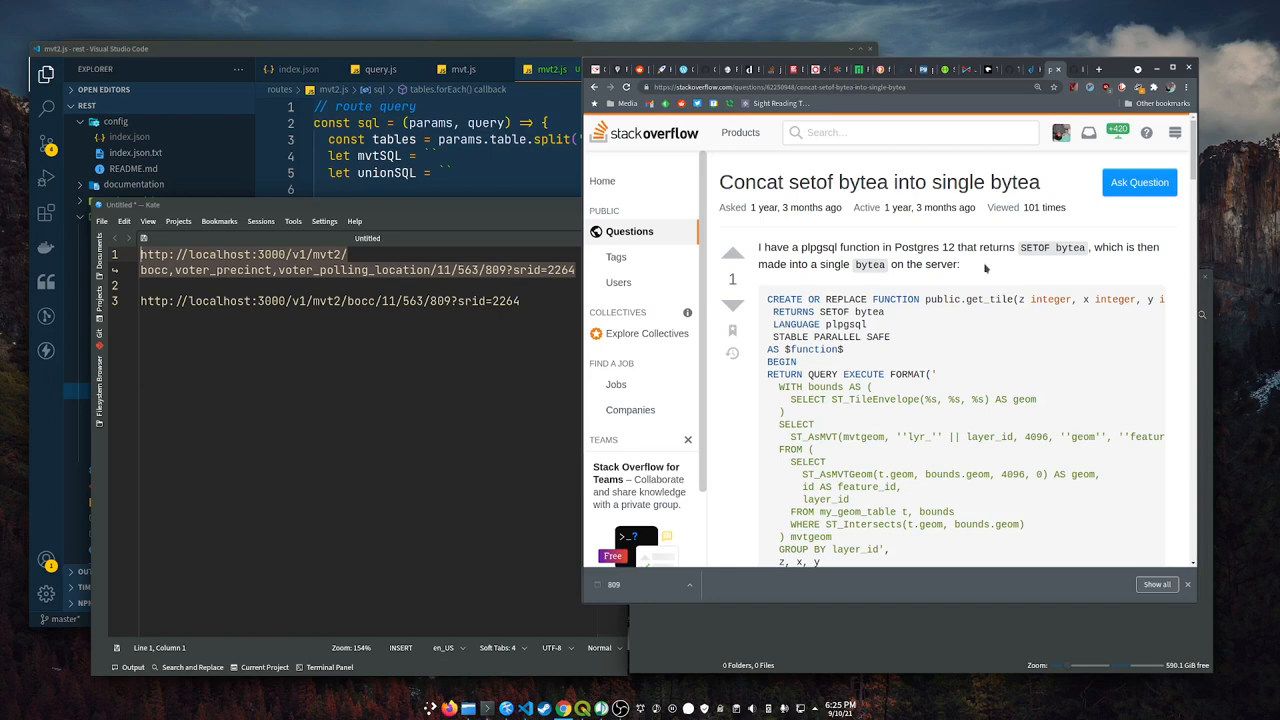
- Review and run the WITH query combining bocc and voter_precinct MVT layers via string_agg
{"action": "scroll", "scroll_direction": "down", "scroll_amount": 3}
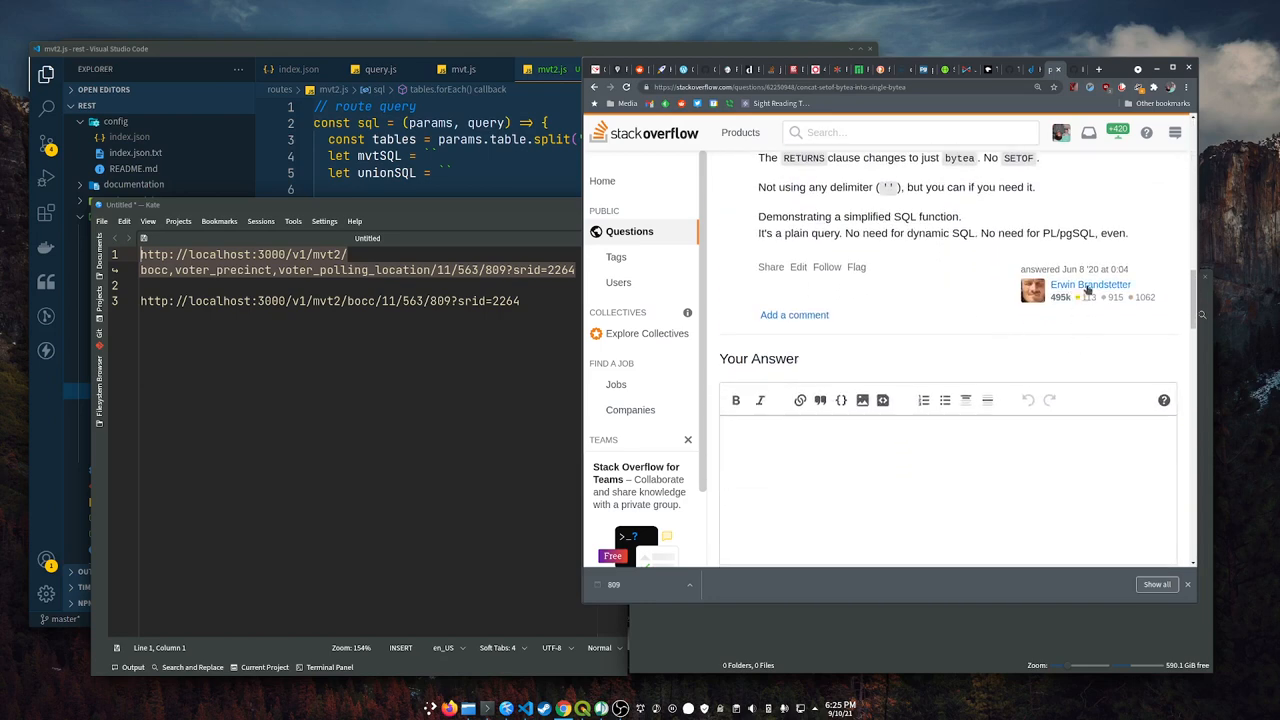
{"action": "mouse_move", "coordinate": [941, 320]}
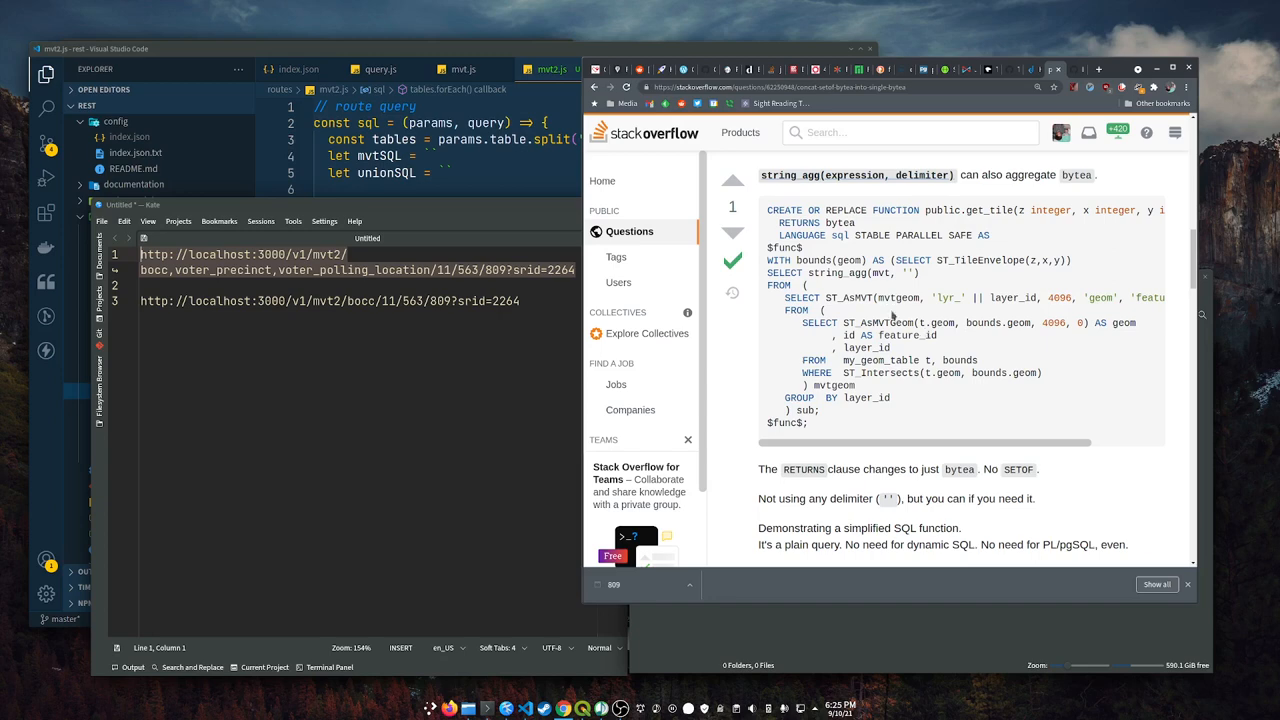
{"action": "double_click", "coordinate": [836, 273]}
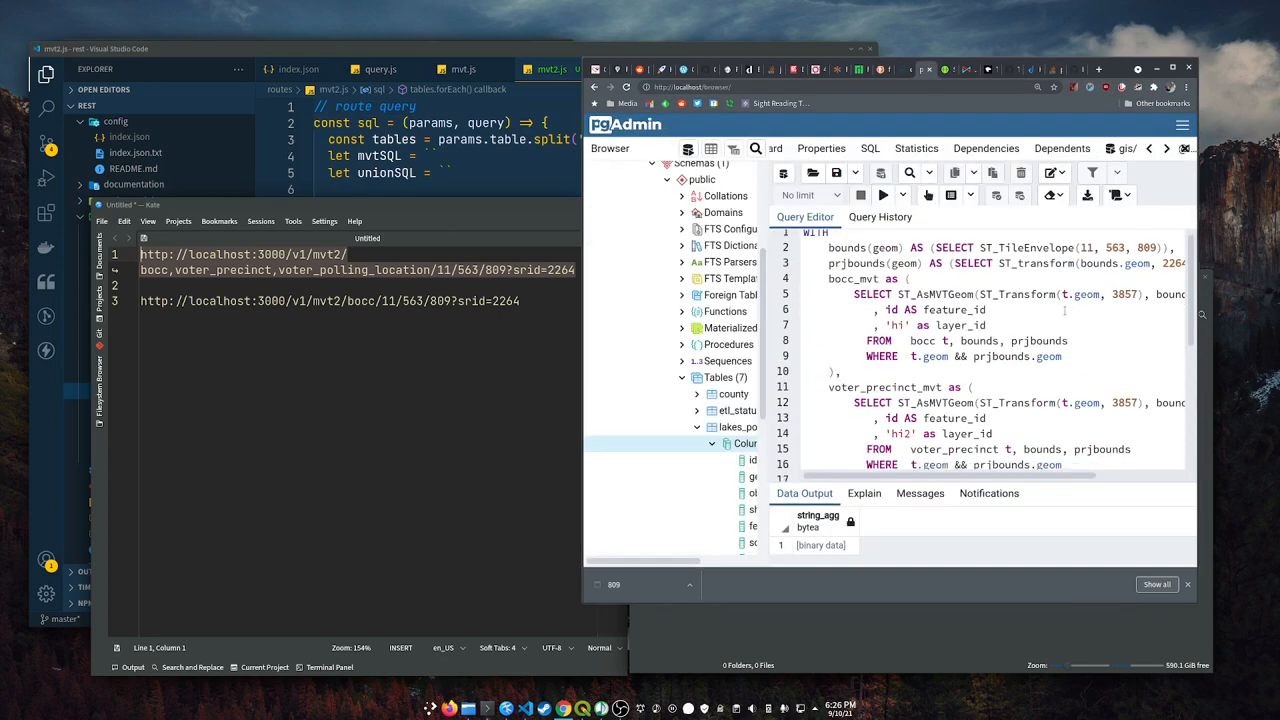
{"action": "scroll", "scroll_direction": "down", "scroll_amount": 3}
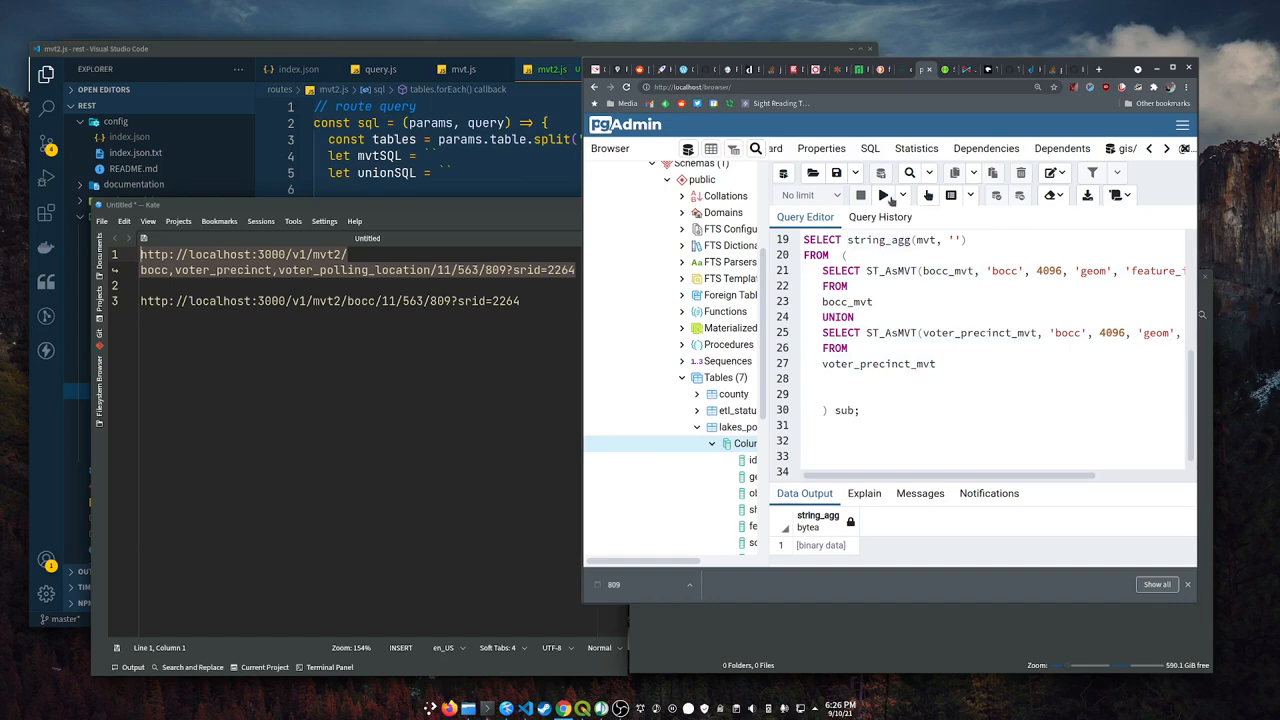
{"action": "left_click", "coordinate": [884, 195]}
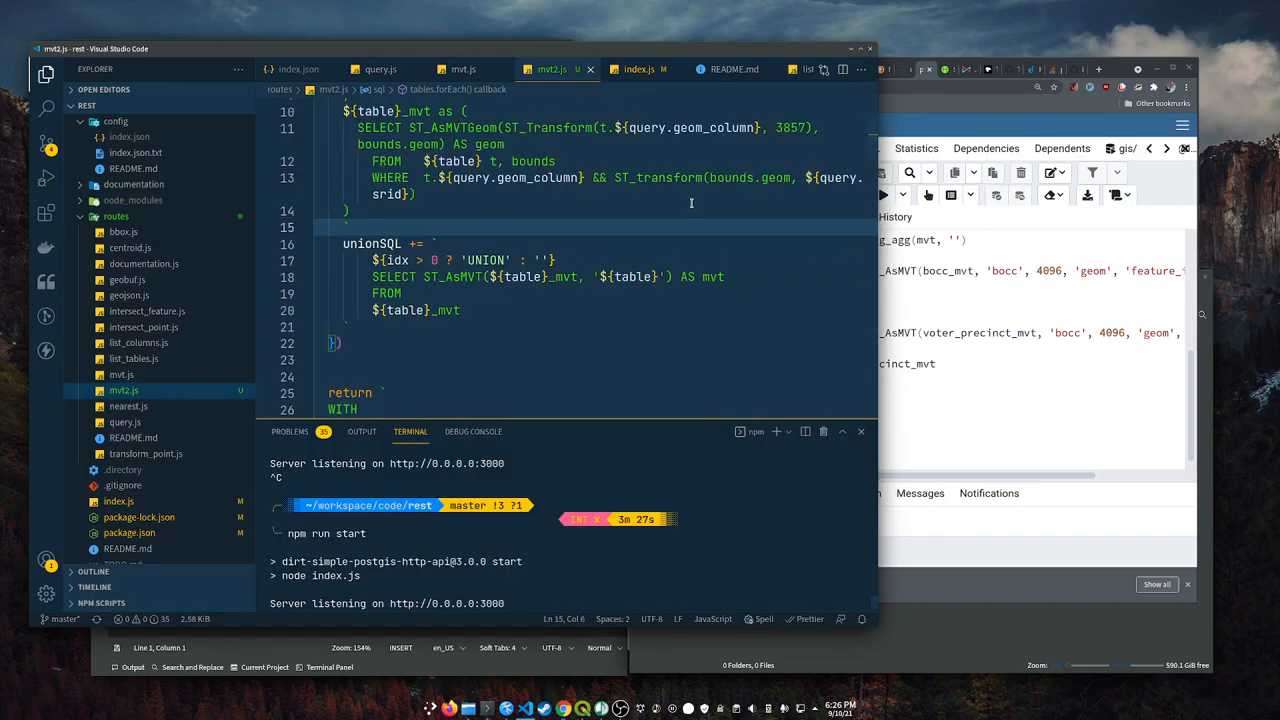
- Scroll through mvt2.js's tables.forEach loop building per-table _mvt CTEs joined by UNION
{"action": "scroll", "scroll_direction": "down", "scroll_amount": 3}
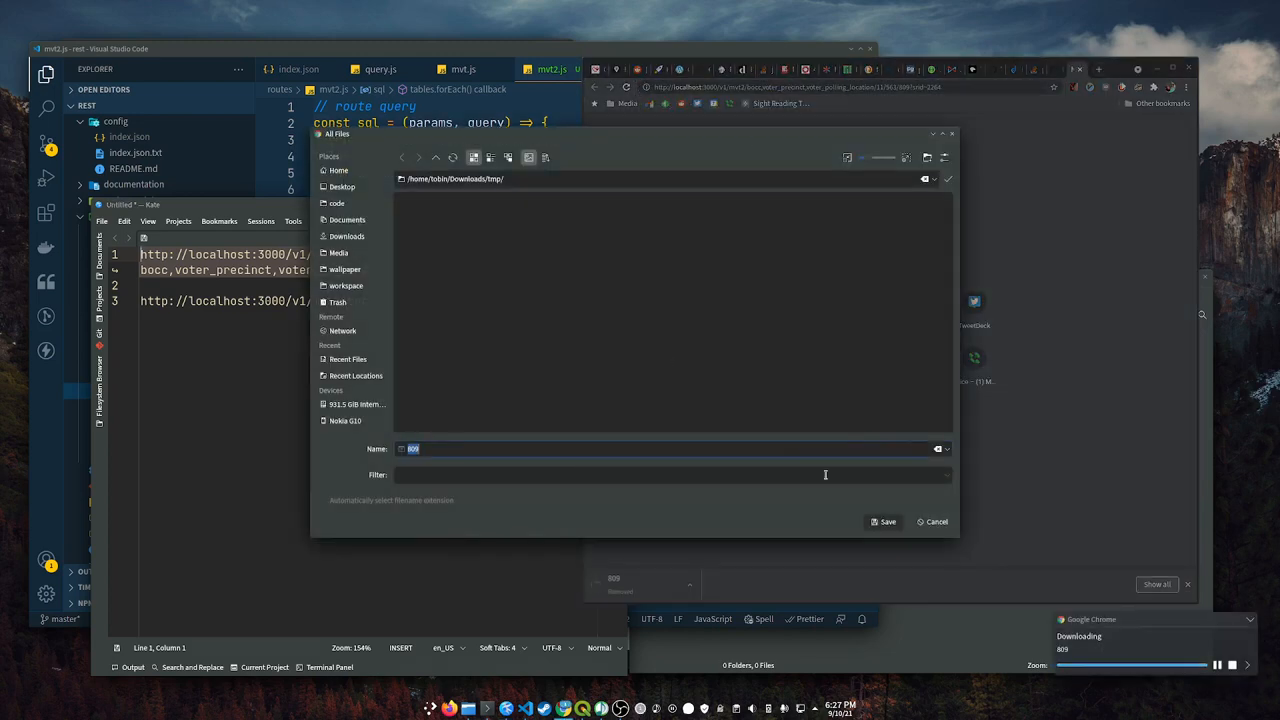
- Save the 11/563/809 tile for bocc, voter_precinct and voter_polling_location into Downloads/tmp
{"action": "left_click", "coordinate": [887, 521]}
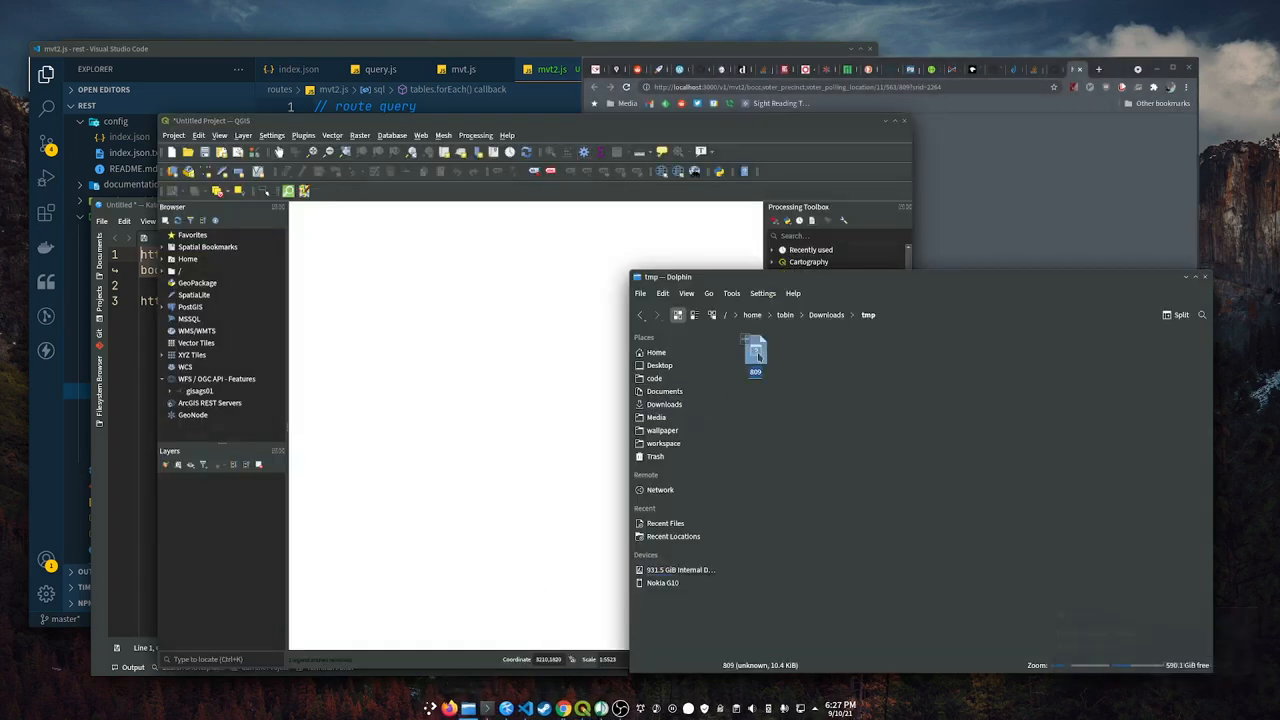
- Open tile 809 in QGIS, adding bocc, voter_polling_location and voter_precinct layers
{"action": "double_click", "coordinate": [755, 350]}
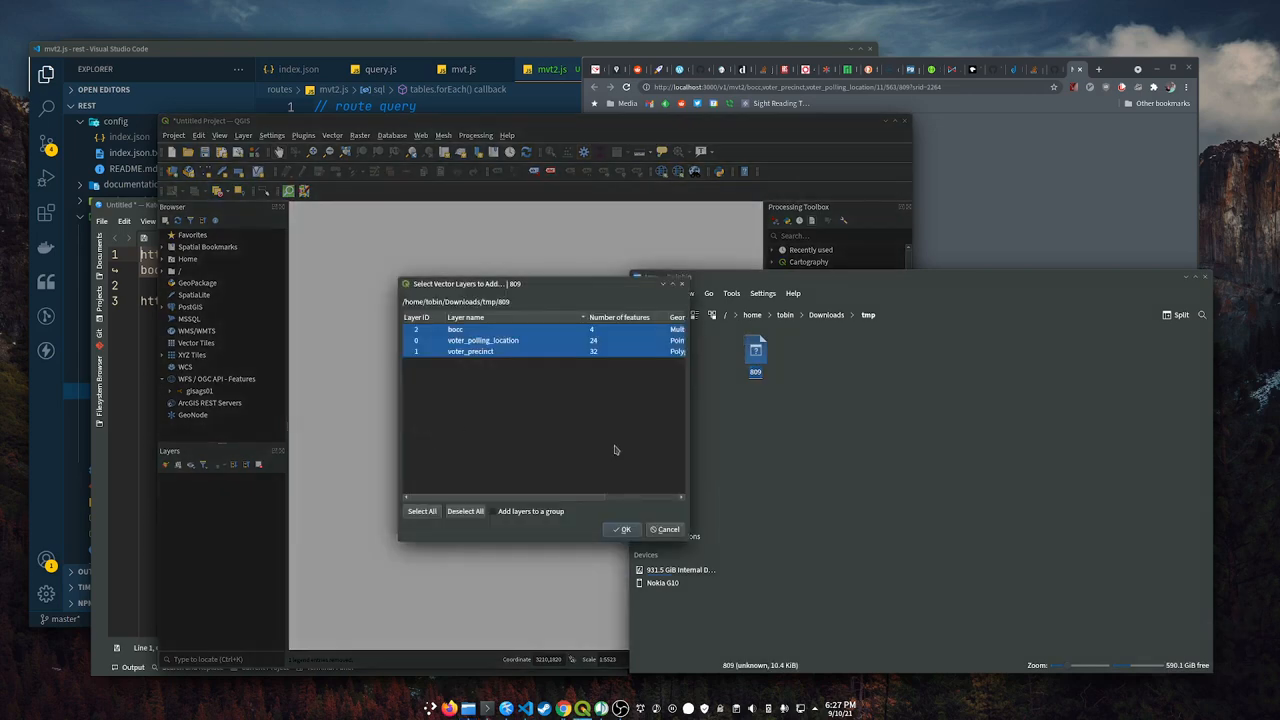
{"action": "left_click", "coordinate": [621, 529]}
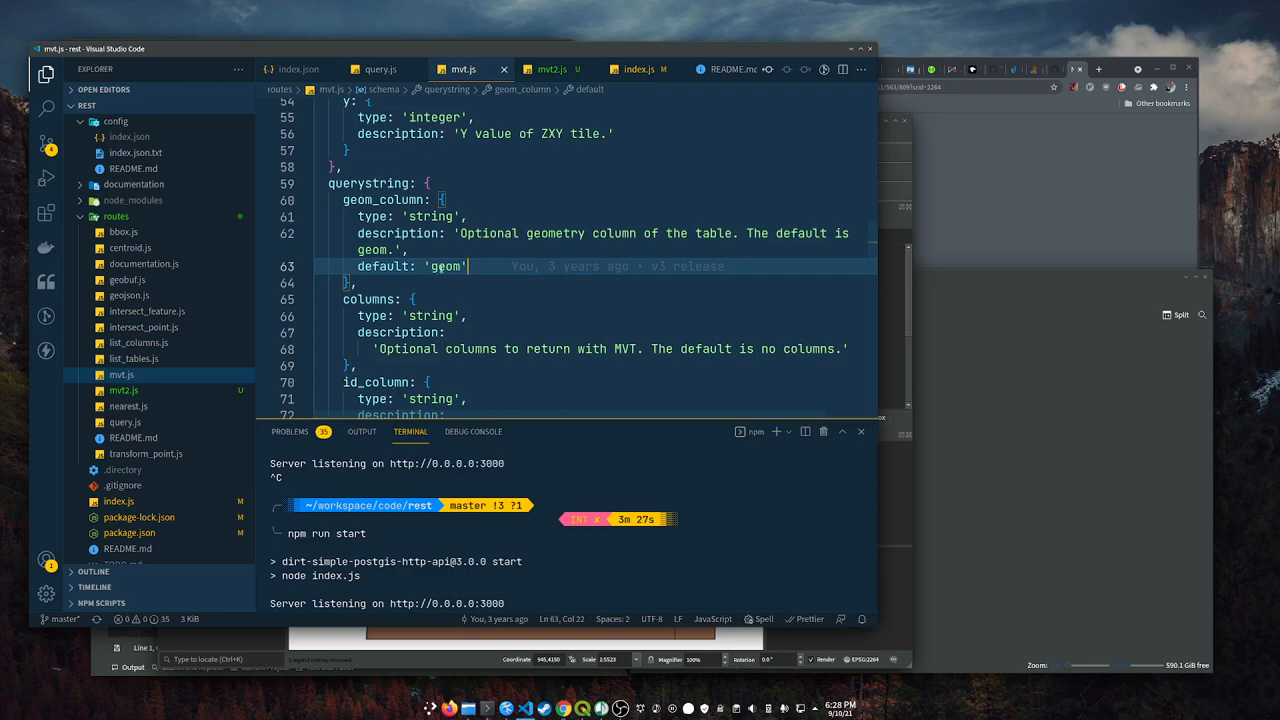
- Scroll through mvt.js's querystring schema, then switch to the mvt2.js route file
{"action": "scroll", "scroll_direction": "down", "scroll_amount": 3}
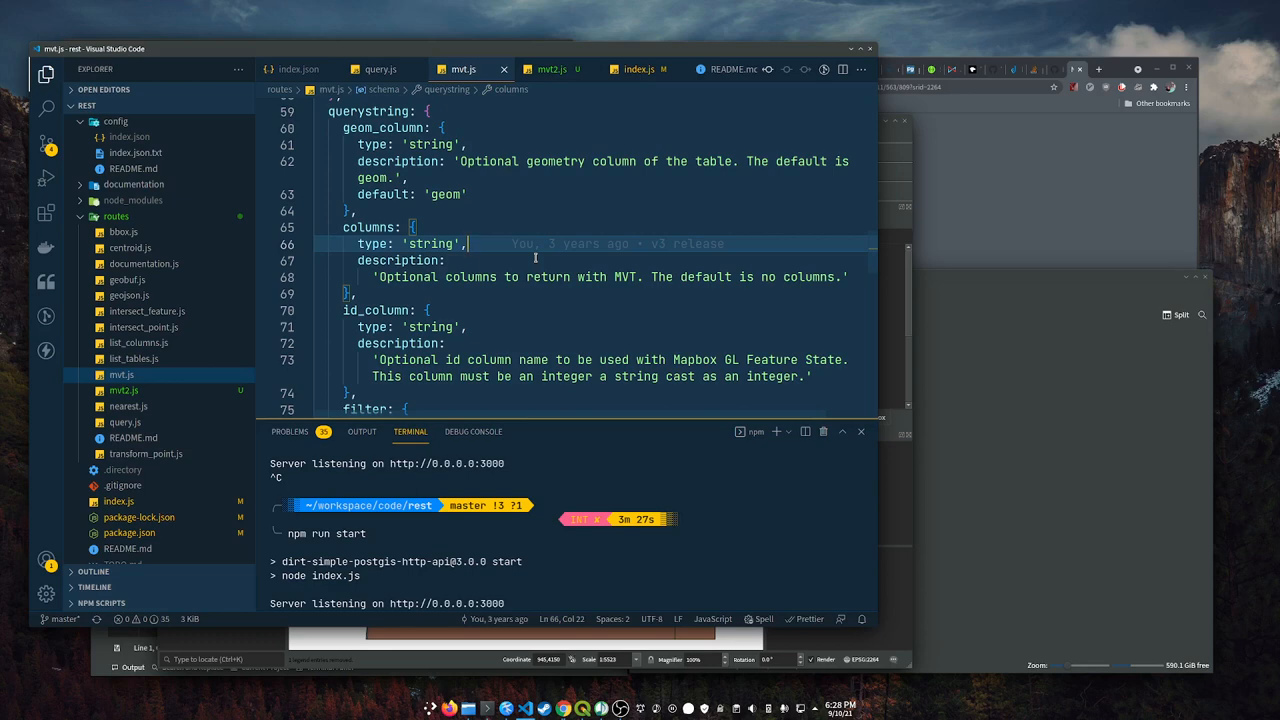
{"action": "scroll", "scroll_direction": "down", "scroll_amount": 3}
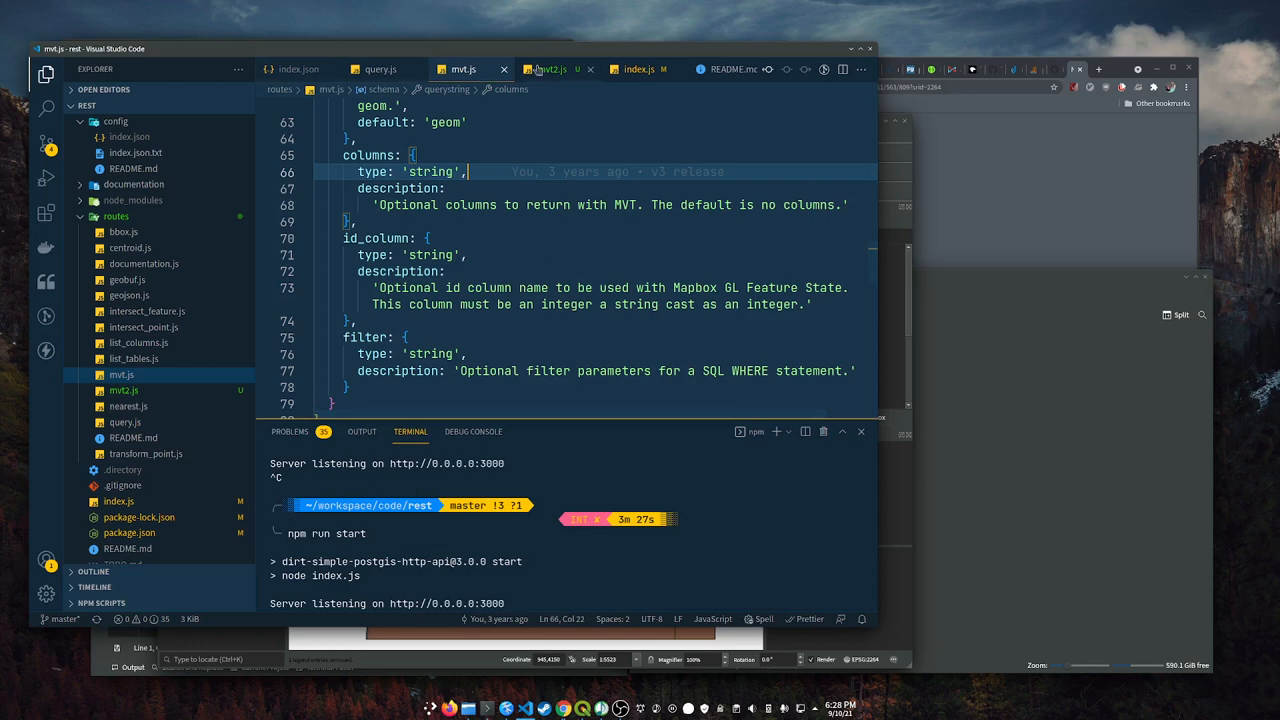
{"action": "left_click", "coordinate": [548, 69]}
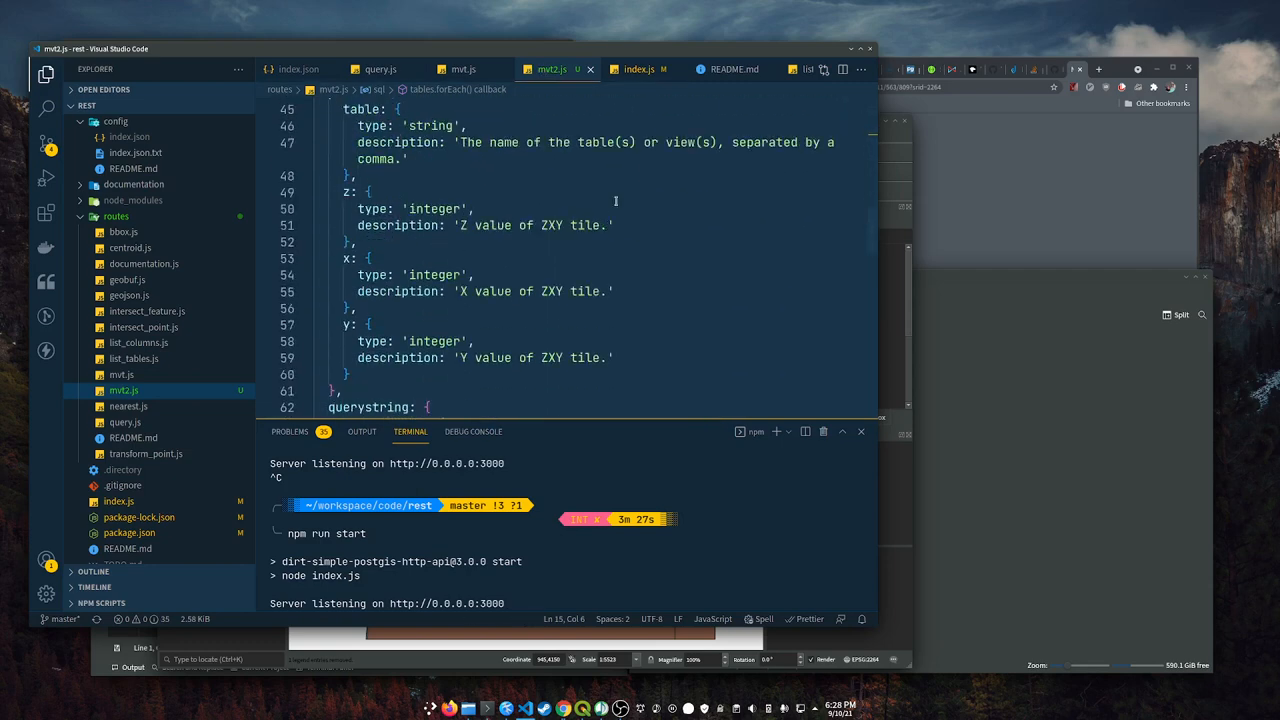
{"action": "scroll", "scroll_direction": "down", "scroll_amount": 3}
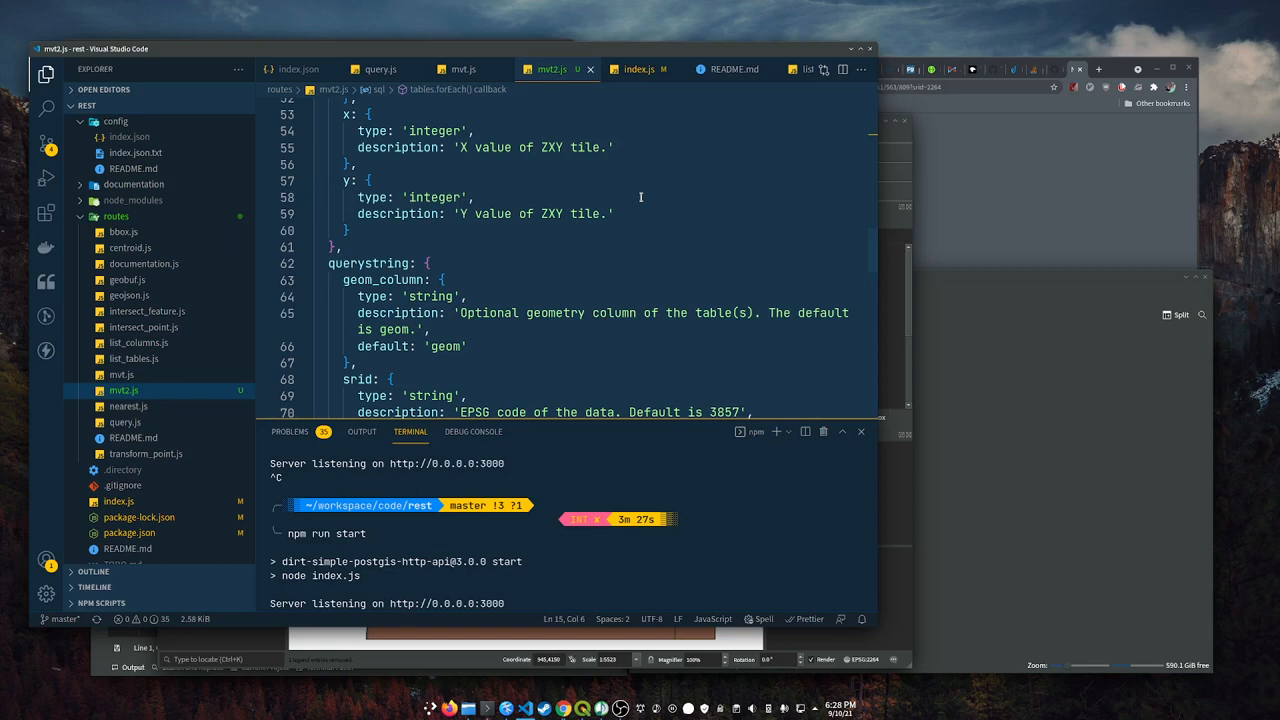
{"action": "scroll", "scroll_direction": "down", "scroll_amount": 3}
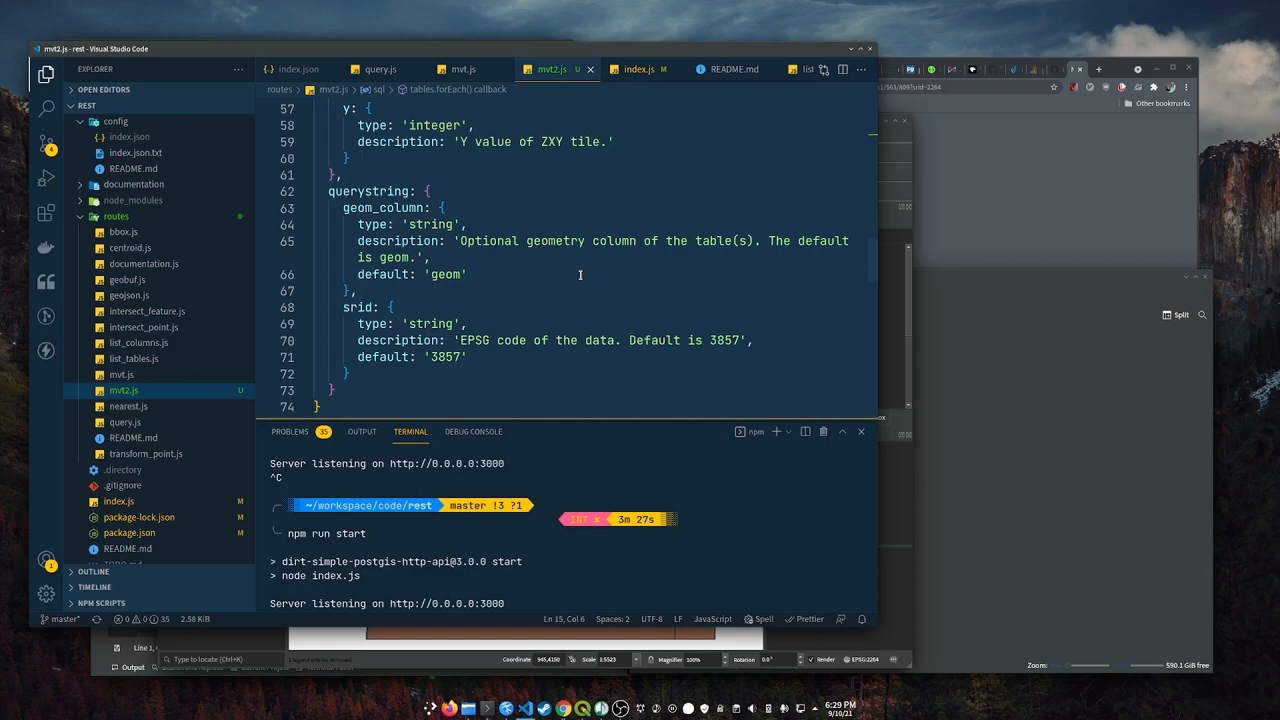
{"action": "double_click", "coordinate": [445, 274]}
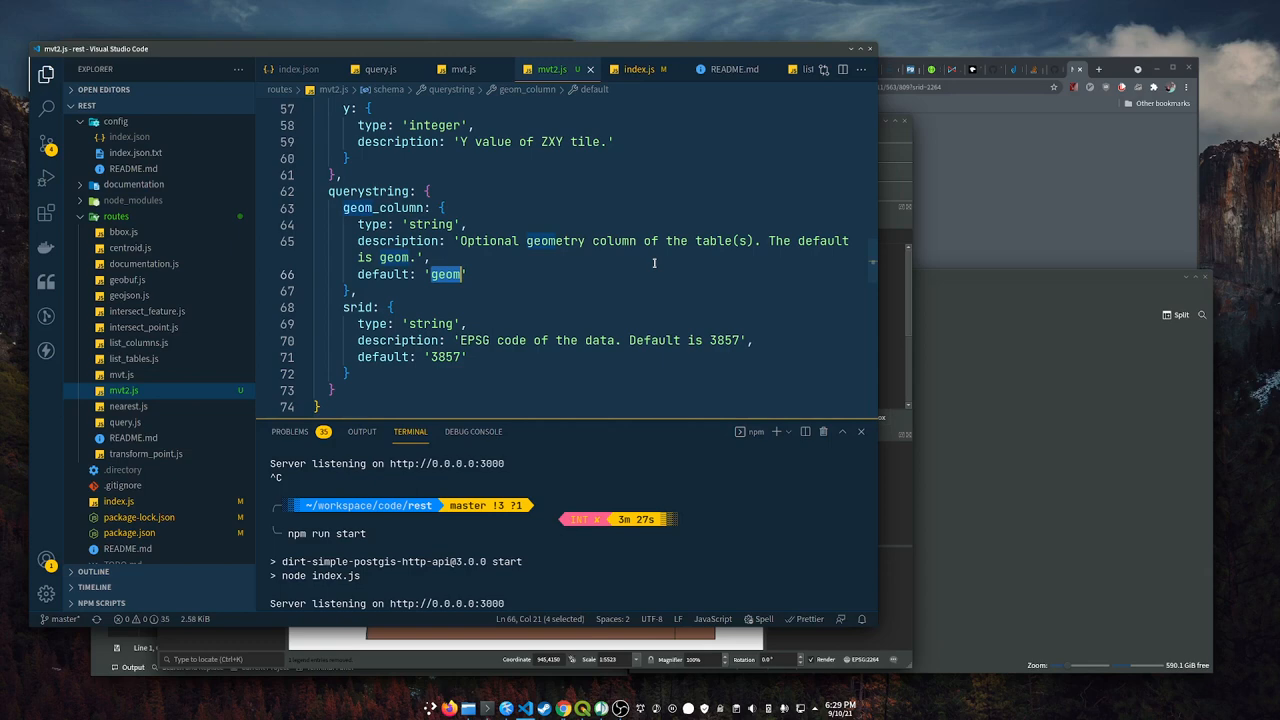
{"action": "mouse_move", "coordinate": [707, 216]}
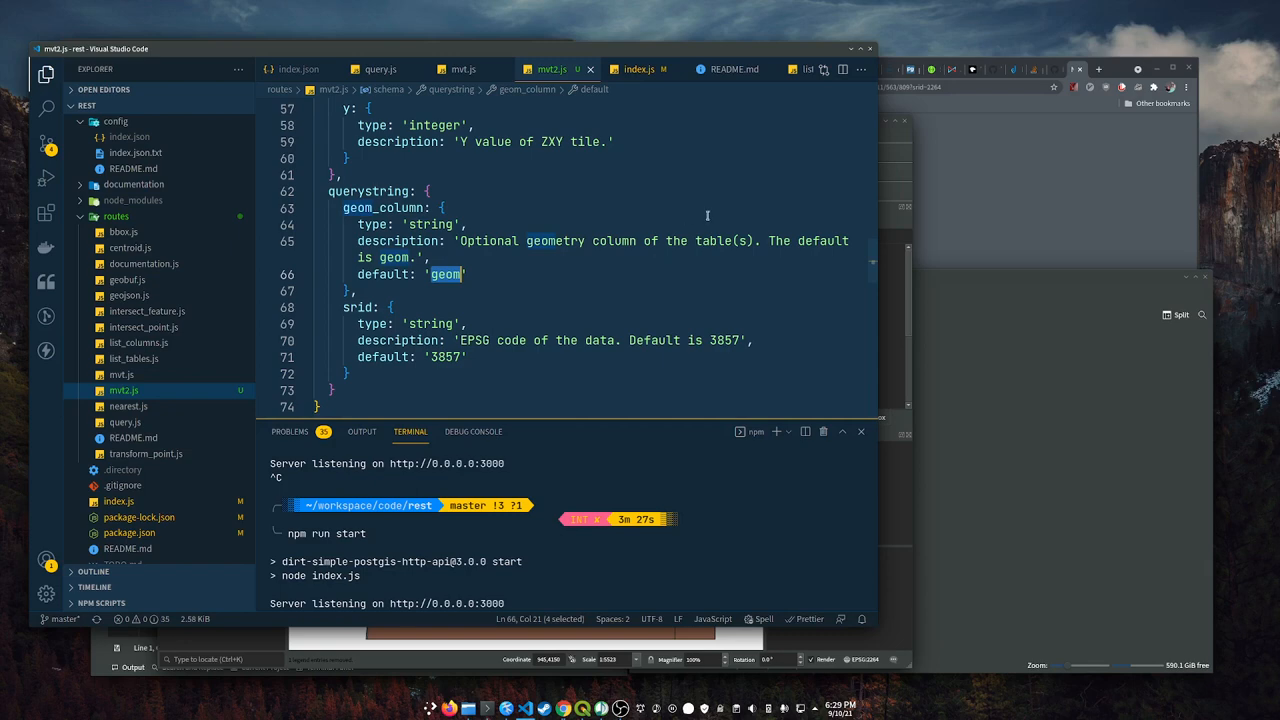
{"action": "mouse_move", "coordinate": [681, 215]}
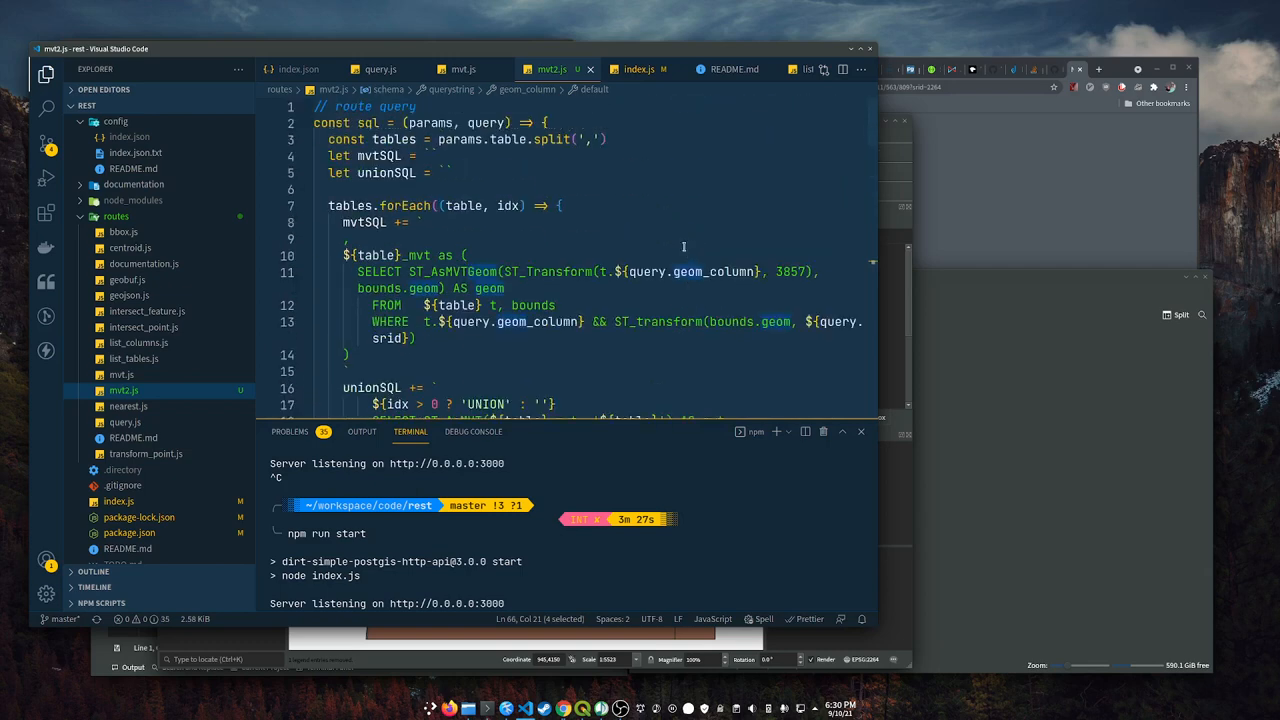
{"action": "left_click", "coordinate": [563, 205]}
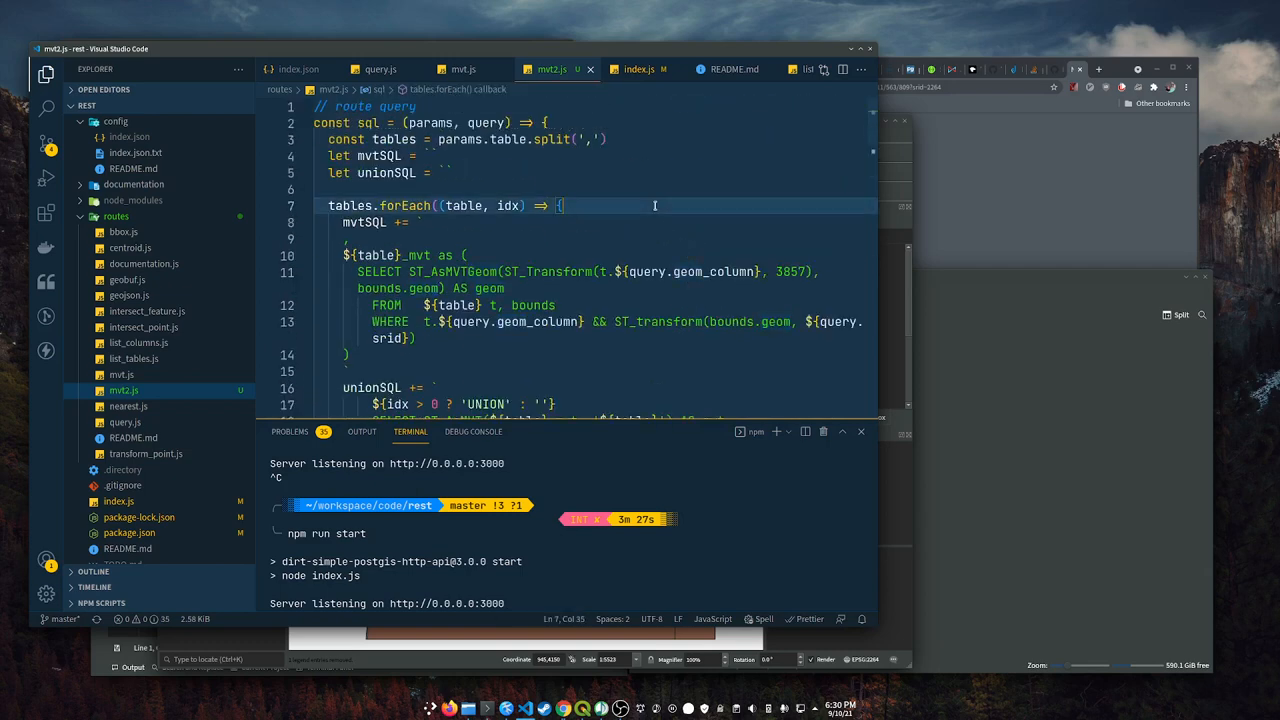